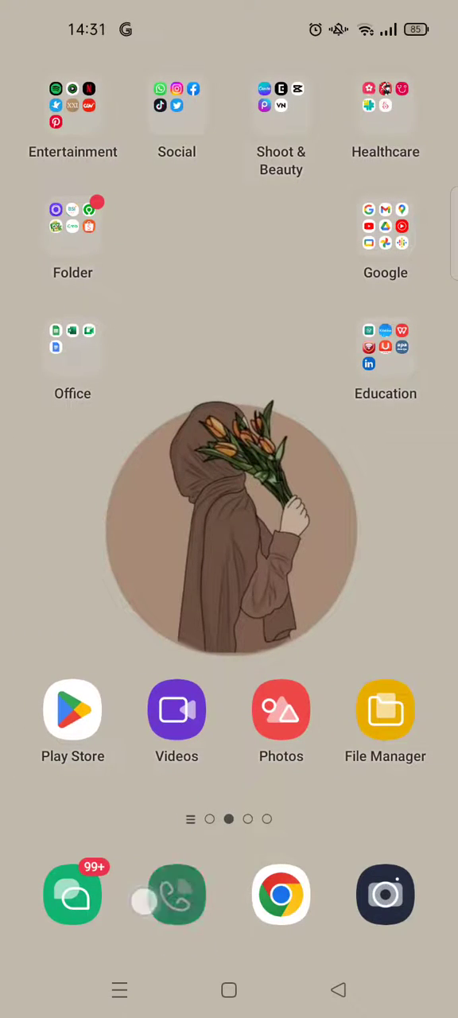
- Bring up the Phone app's call history in multi-select mode from the home dock
click(176, 894)
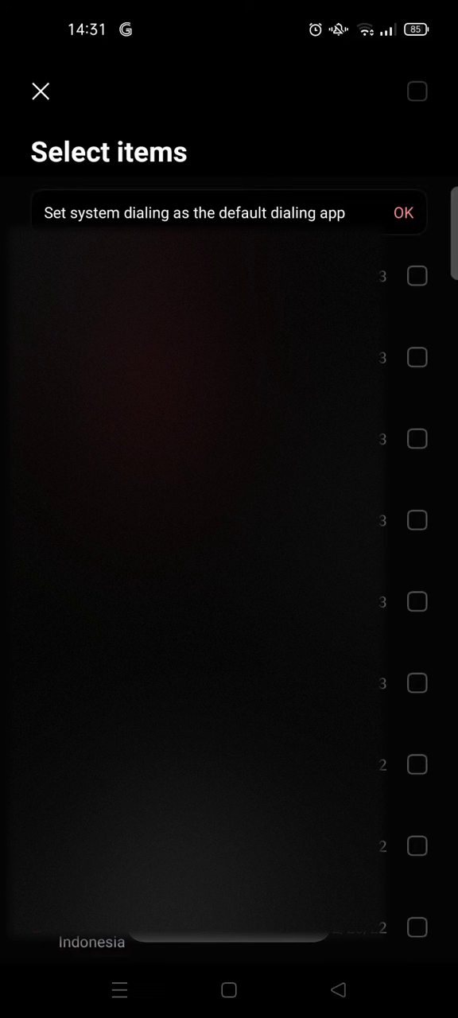
click(417, 356)
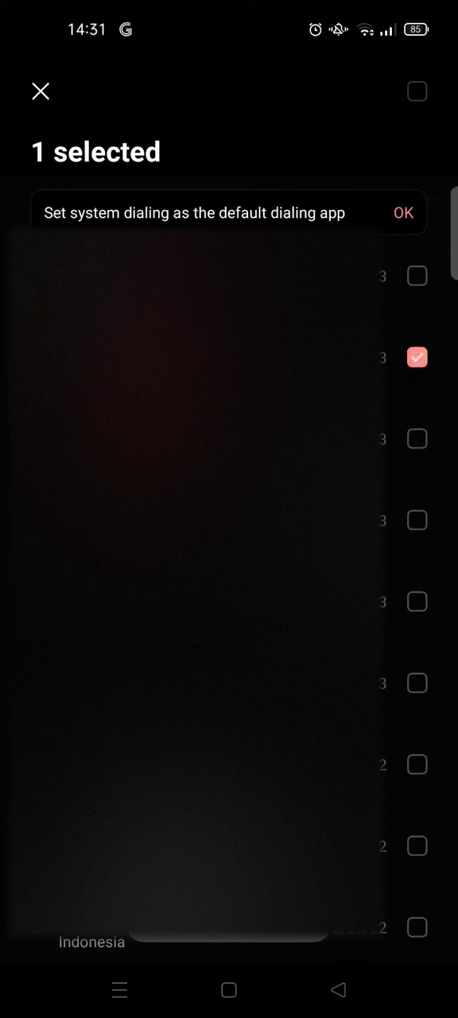
click(417, 277)
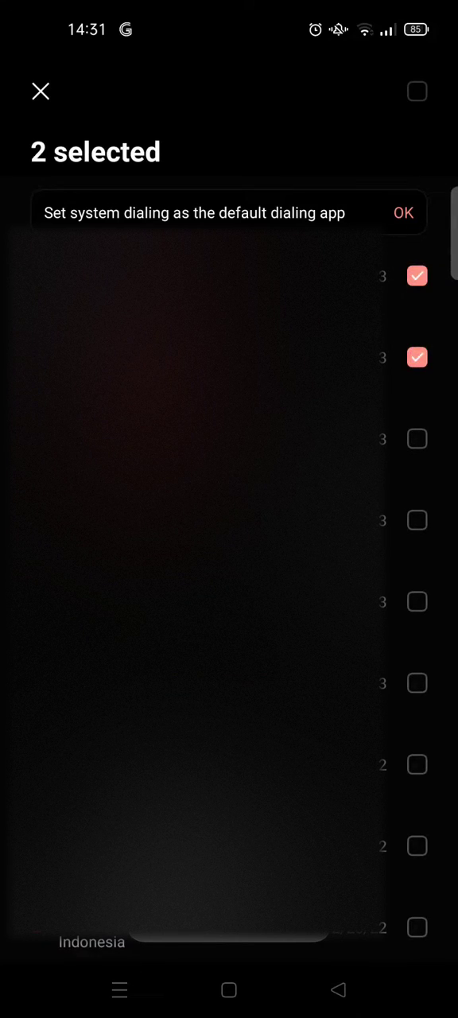
click(416, 277)
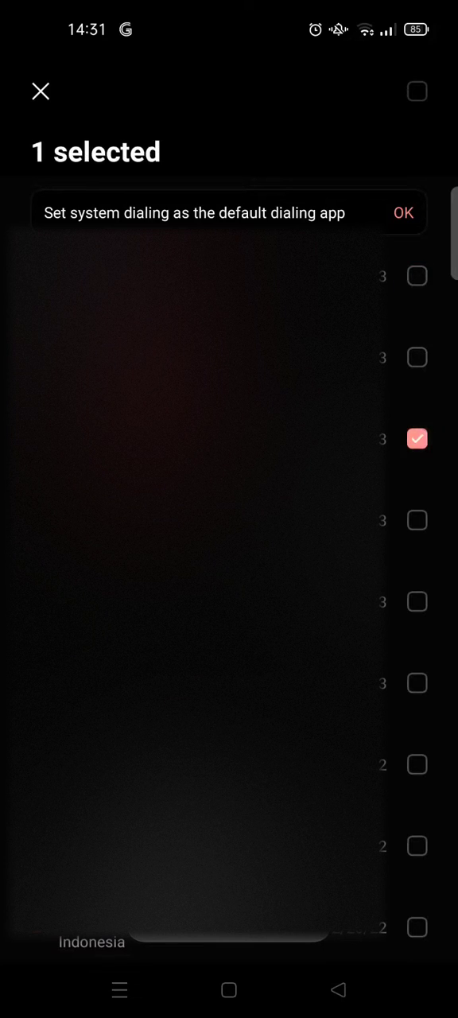
click(416, 439)
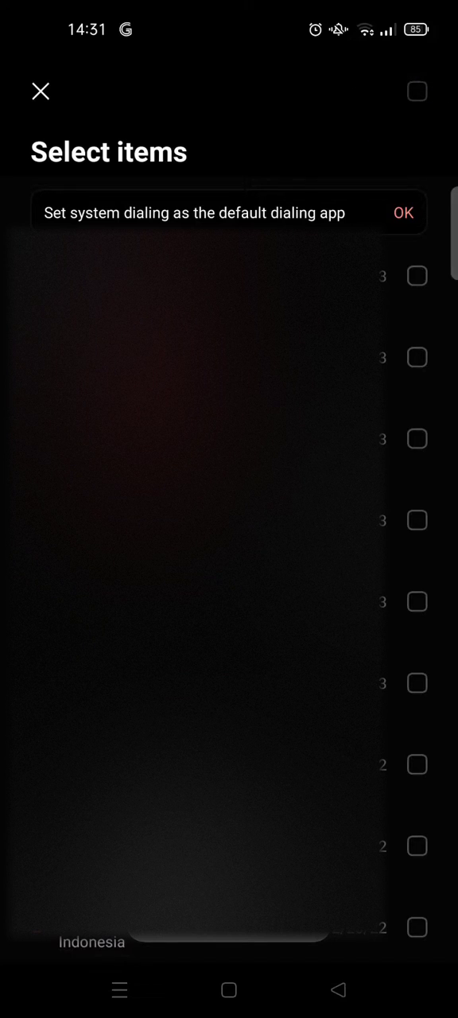
click(417, 91)
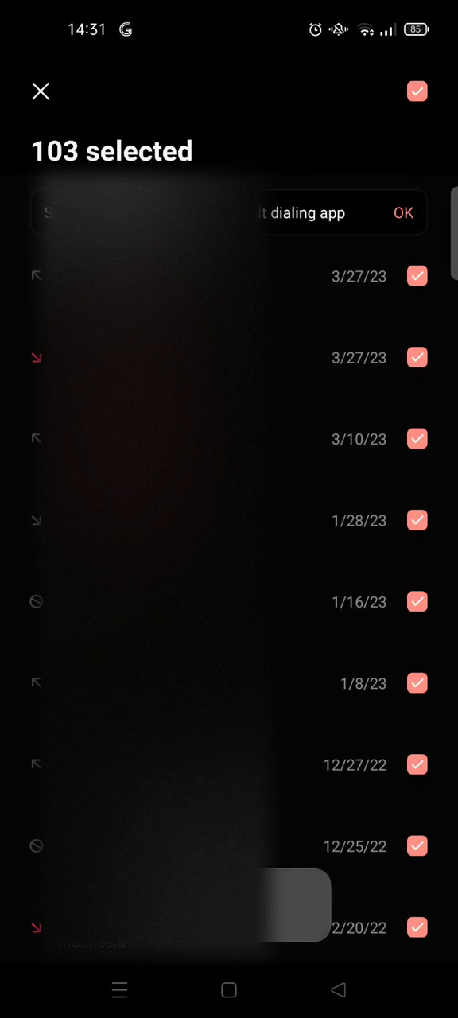
- Dismiss the default-dialer banner and prompt, then return to the home screen
click(403, 213)
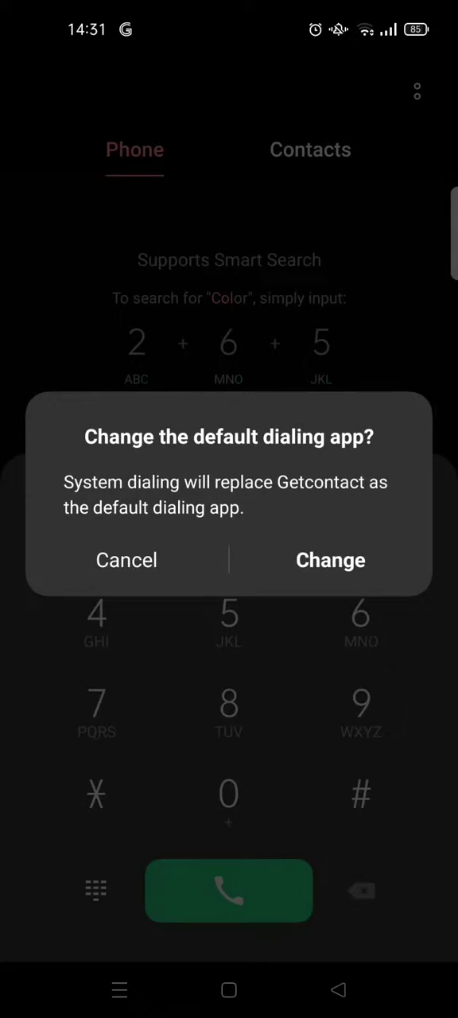
click(127, 560)
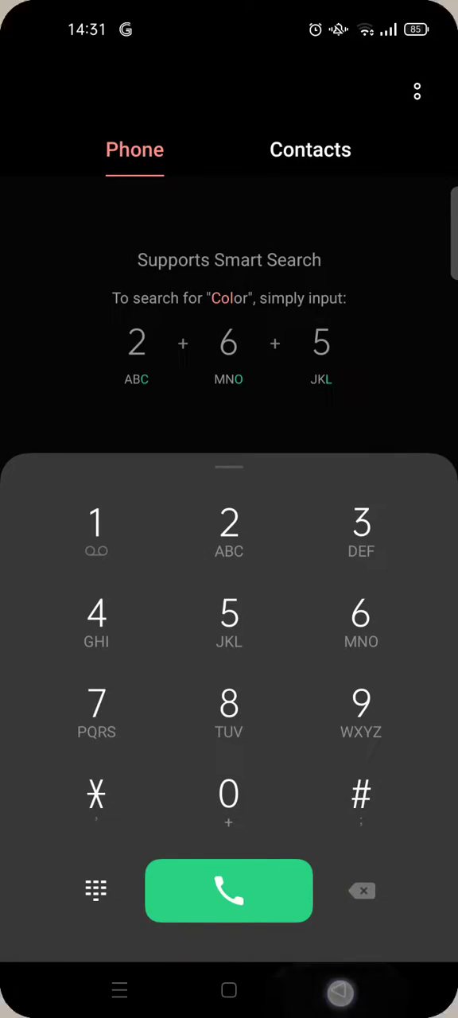
key(back)
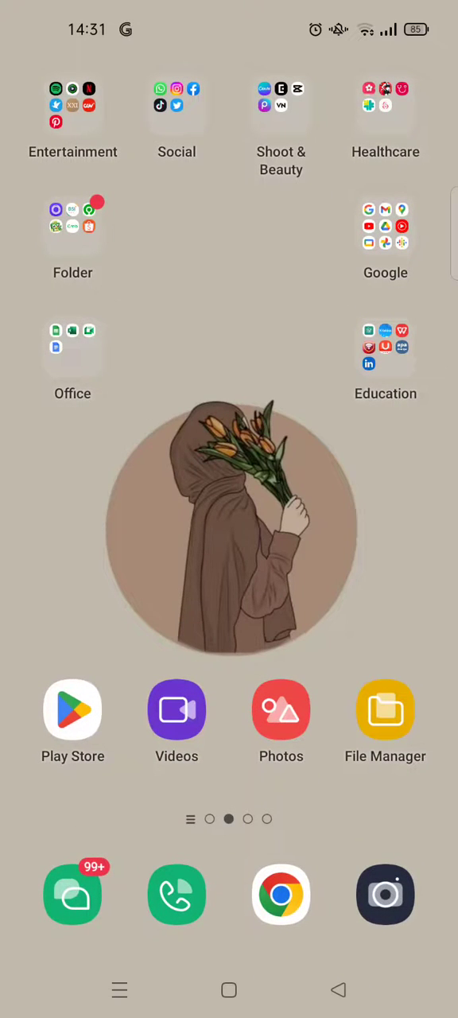